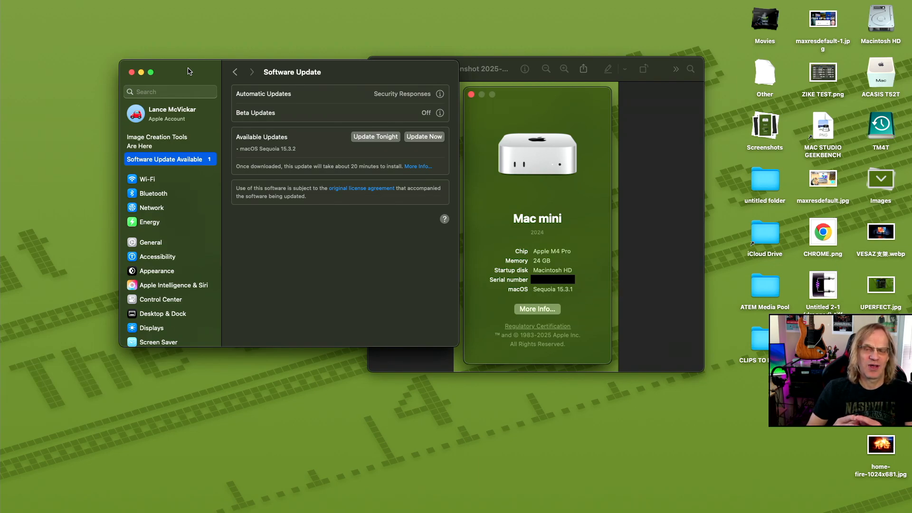
{"action": "mouse_move", "coordinate": [864, 75]}
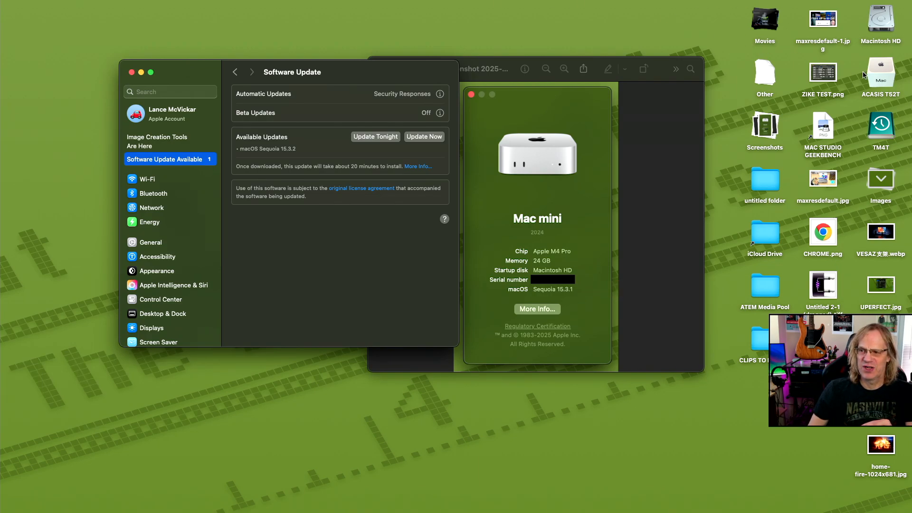
Step: Glance inside the ACASIS T52T drive, then open Macintosh HD to view its four top-level folders
{"action": "double_click", "coordinate": [881, 72]}
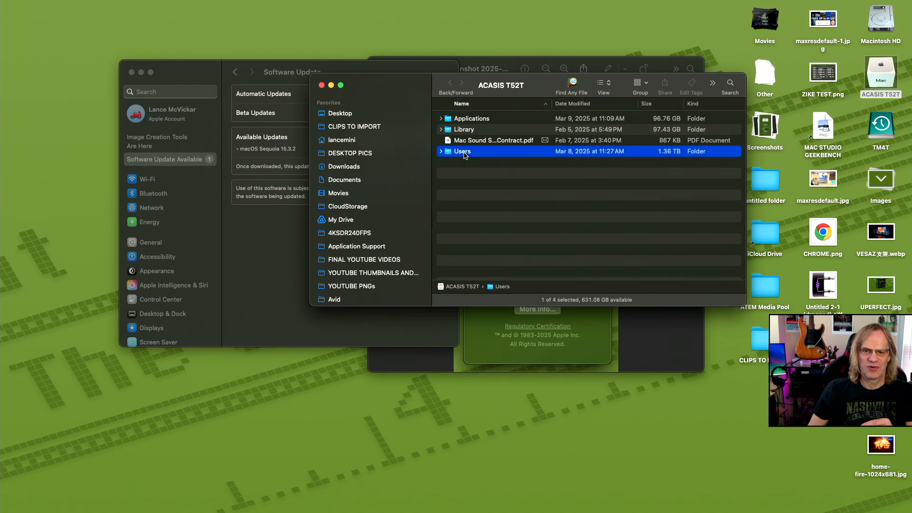
{"action": "double_click", "coordinate": [462, 151]}
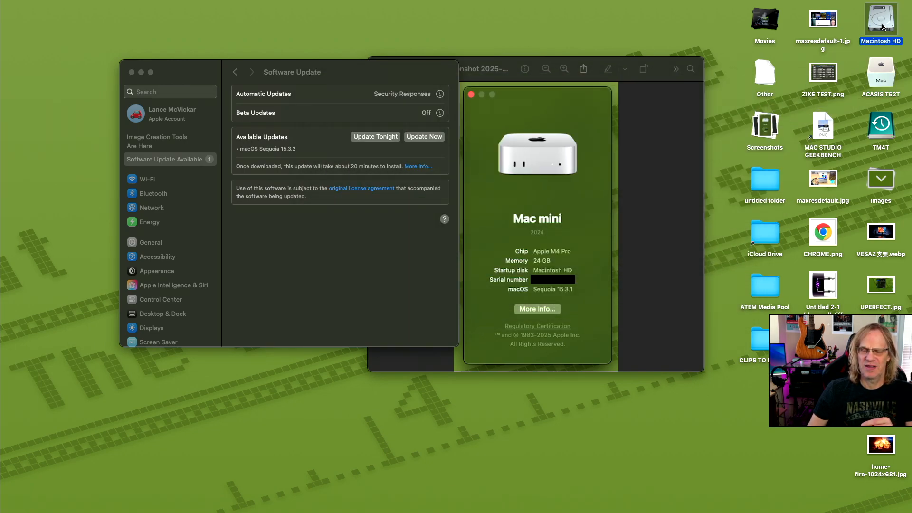
{"action": "double_click", "coordinate": [880, 19]}
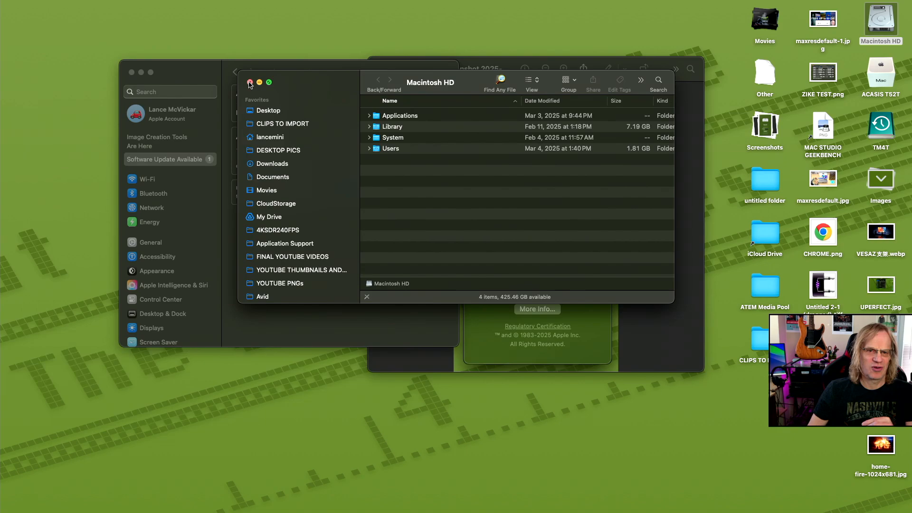
Step: Close the Macintosh HD window and install the macOS Sequoia 15.3.2 update now
{"action": "left_click", "coordinate": [249, 82]}
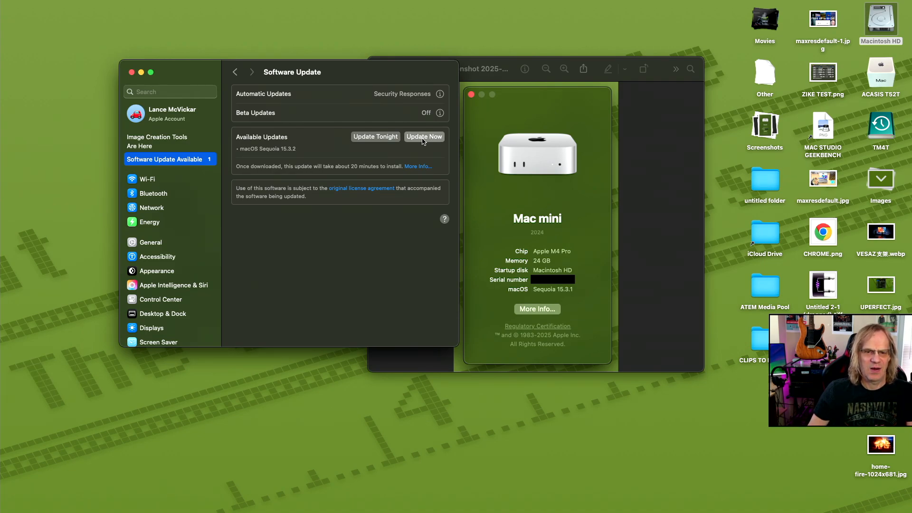
{"action": "left_click", "coordinate": [424, 136]}
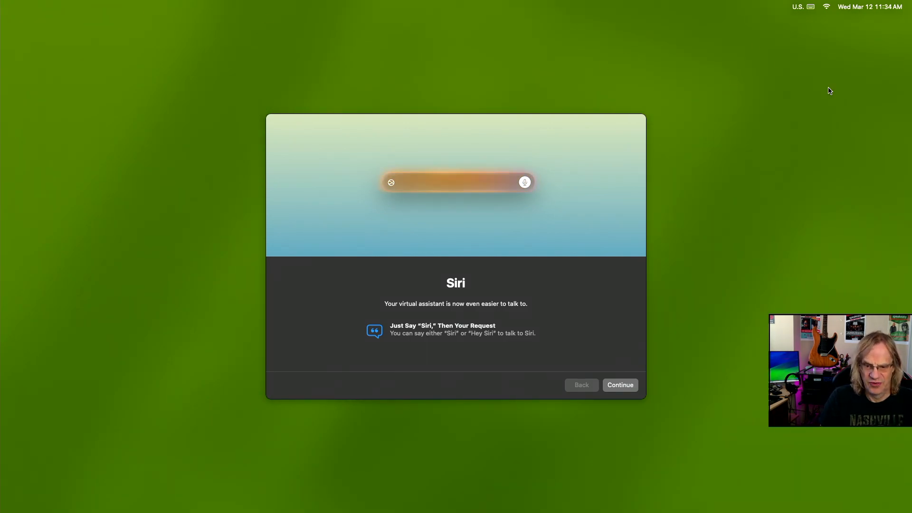
{"action": "mouse_move", "coordinate": [459, 24]}
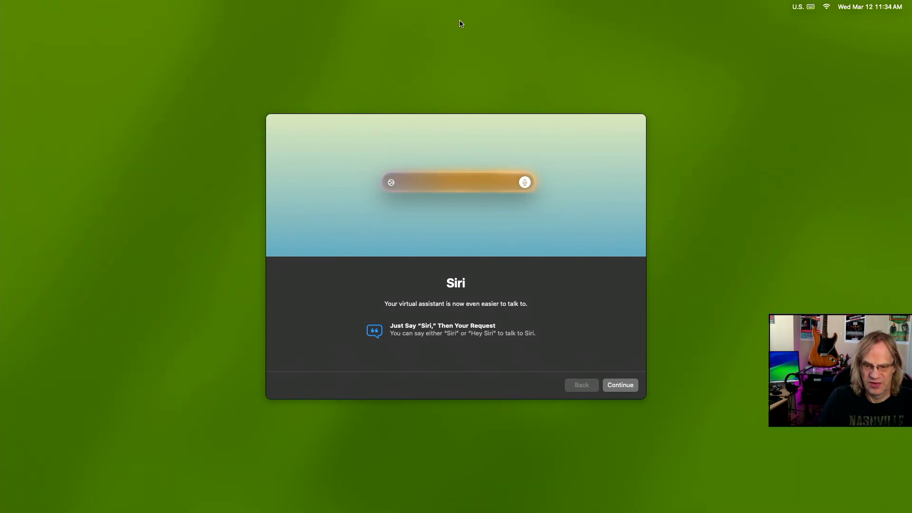
{"action": "mouse_move", "coordinate": [661, 86]}
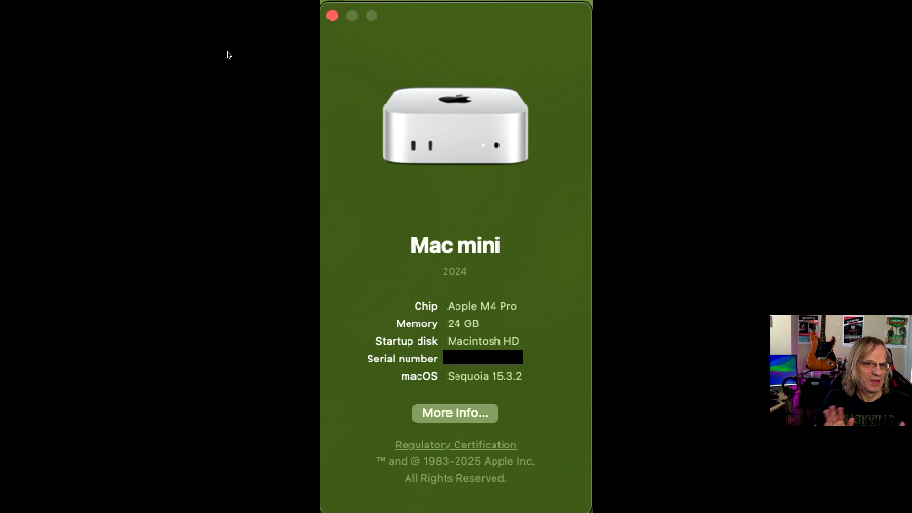
{"action": "mouse_move", "coordinate": [257, 10]}
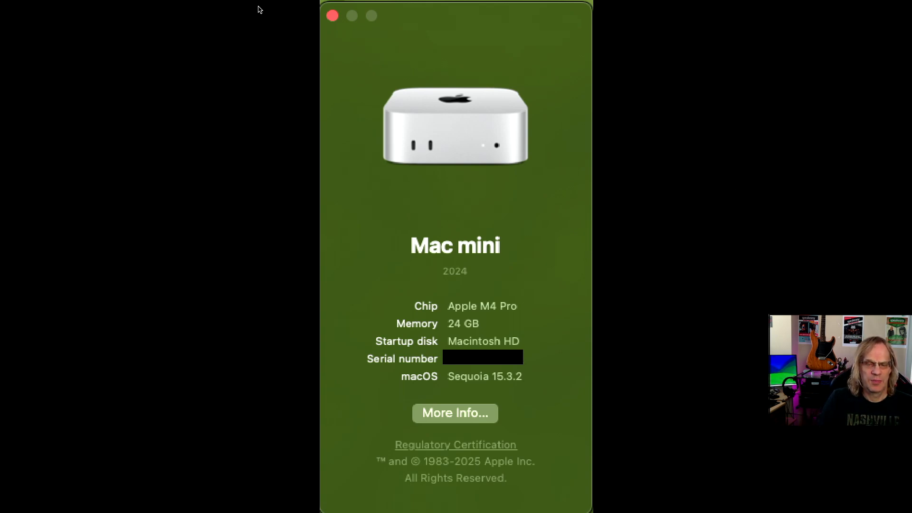
{"action": "mouse_move", "coordinate": [355, 45]}
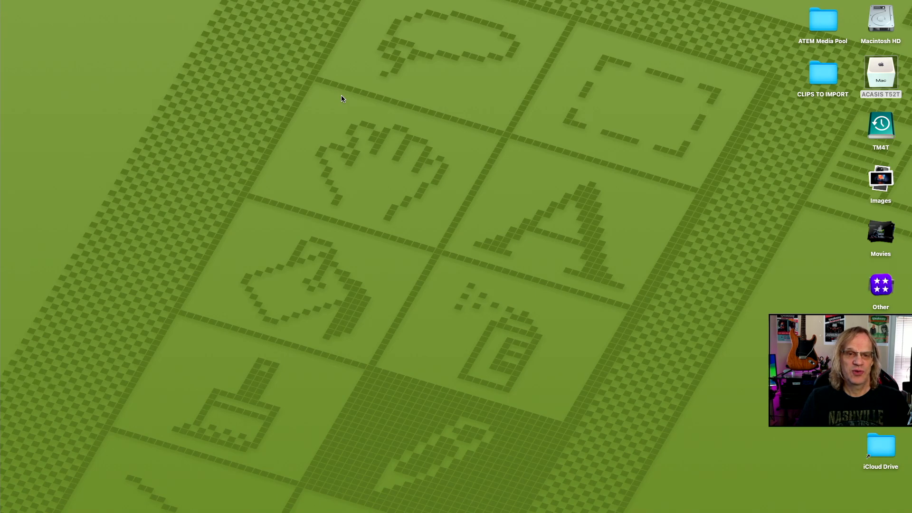
{"action": "mouse_move", "coordinate": [379, 416]}
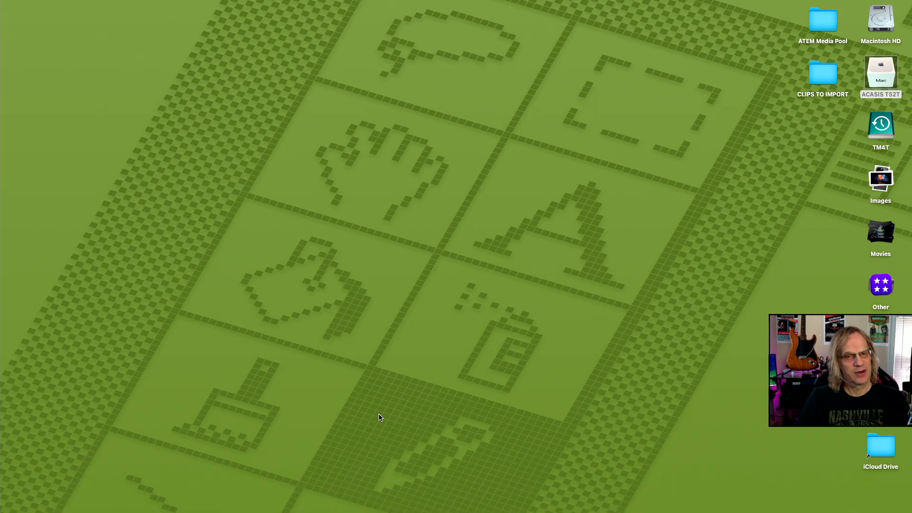
{"action": "mouse_move", "coordinate": [385, 416]}
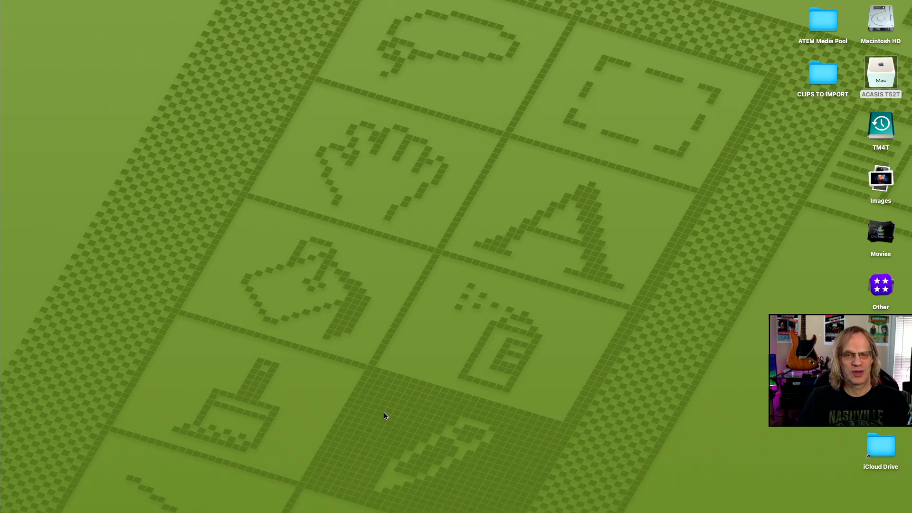
{"action": "mouse_move", "coordinate": [403, 407]}
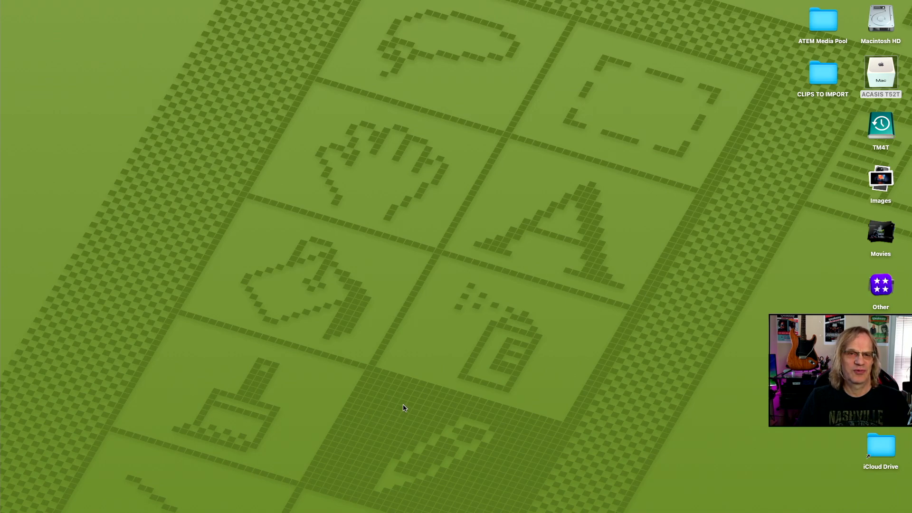
{"action": "mouse_move", "coordinate": [421, 401]}
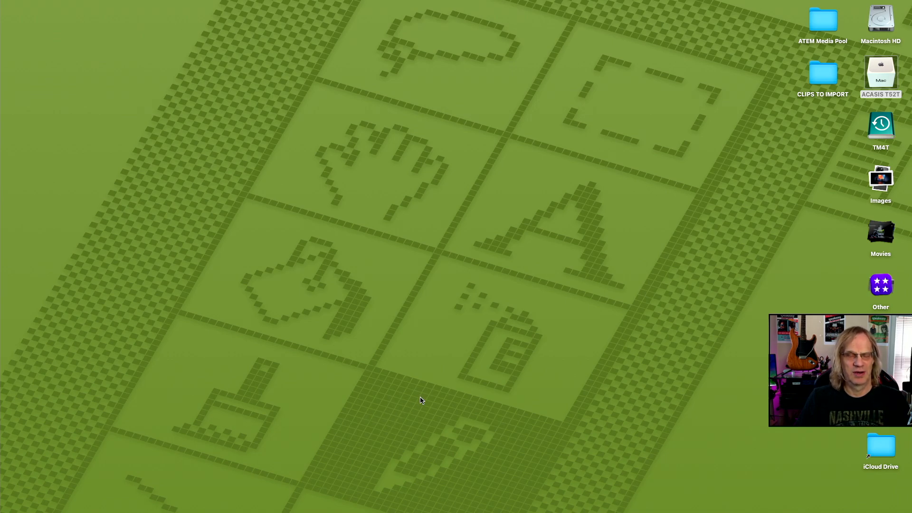
{"action": "mouse_move", "coordinate": [426, 397]}
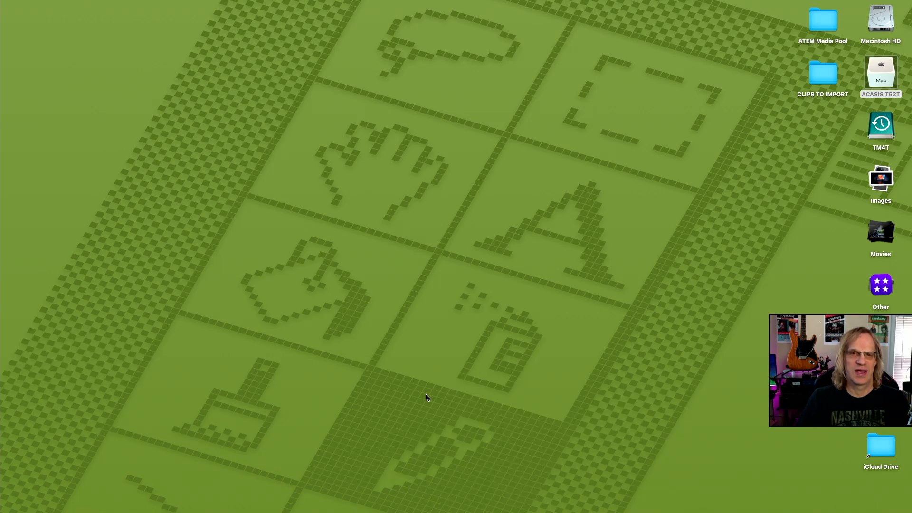
{"action": "mouse_move", "coordinate": [535, 259]}
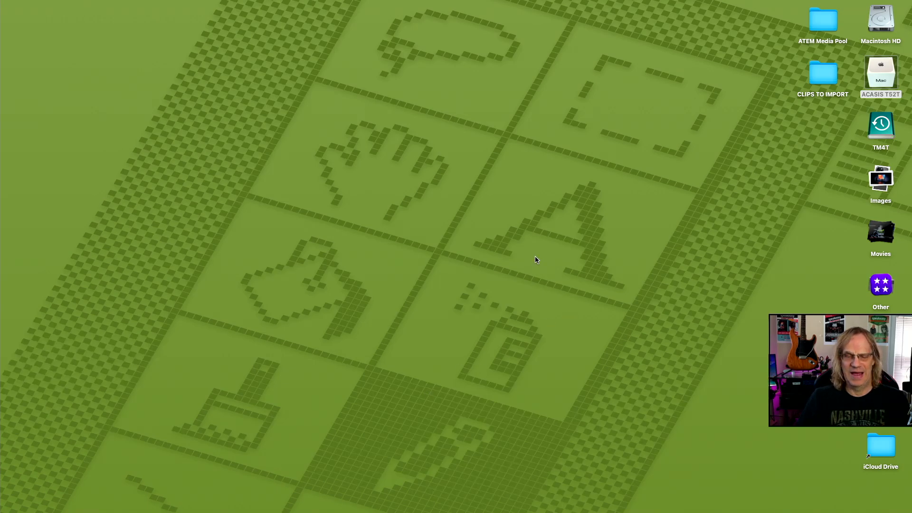